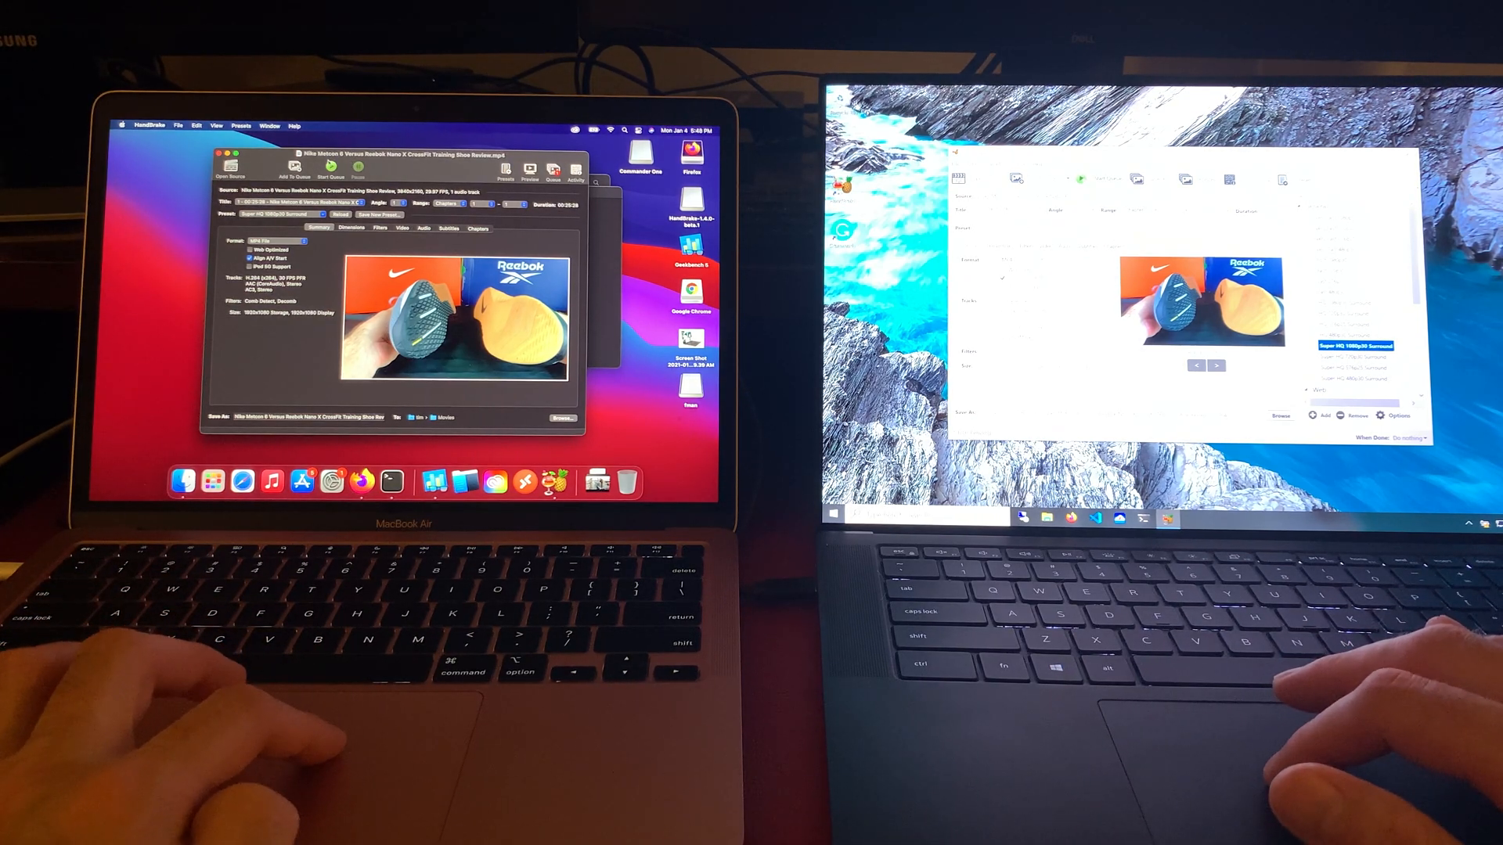
Step: Start encoding the shoe review video in HandBrake with the matching preset
{"action": "left_click", "coordinate": [332, 169]}
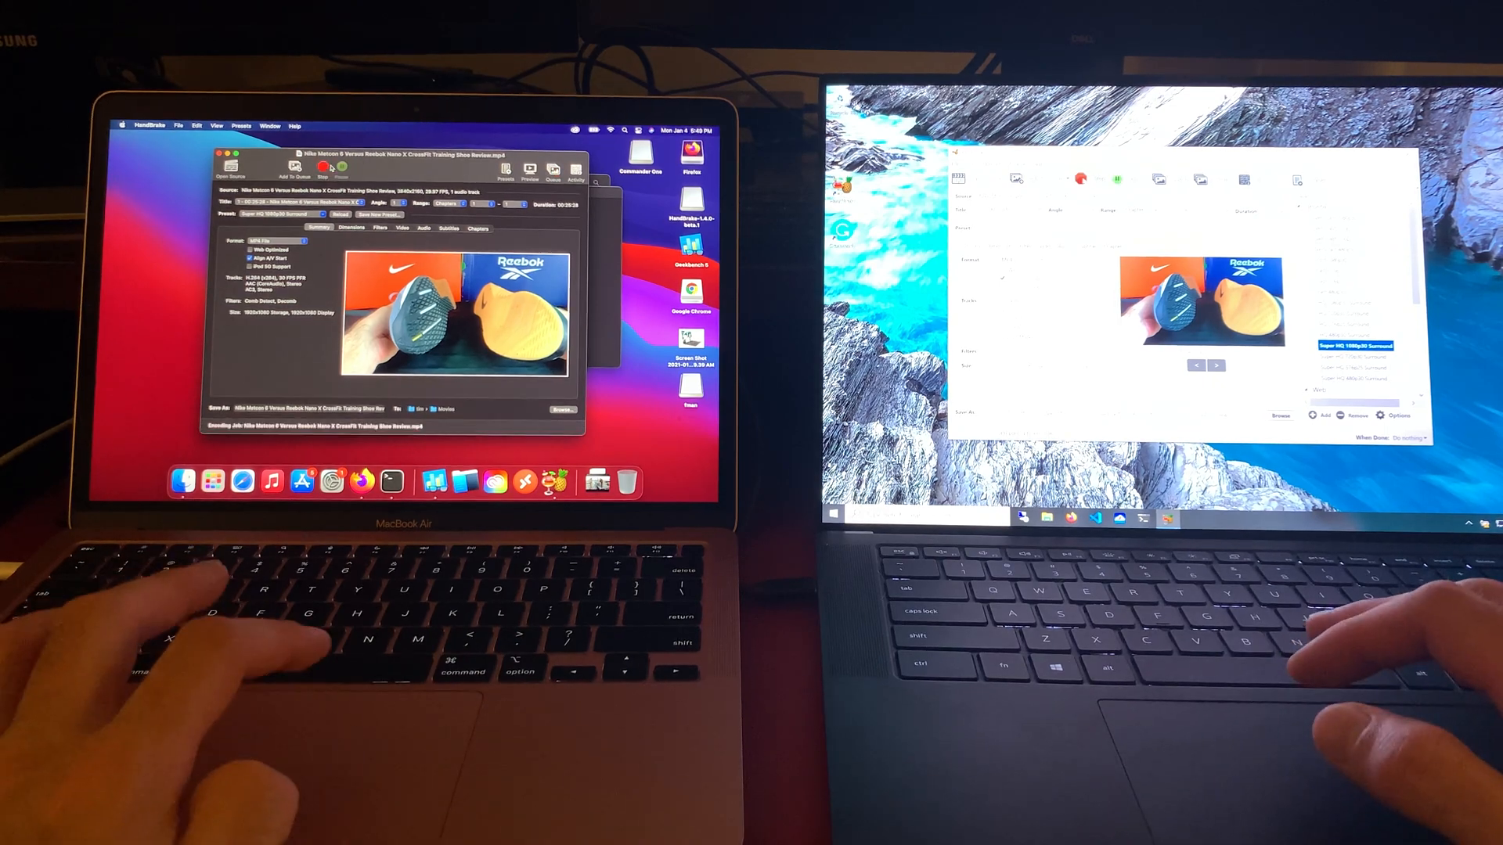